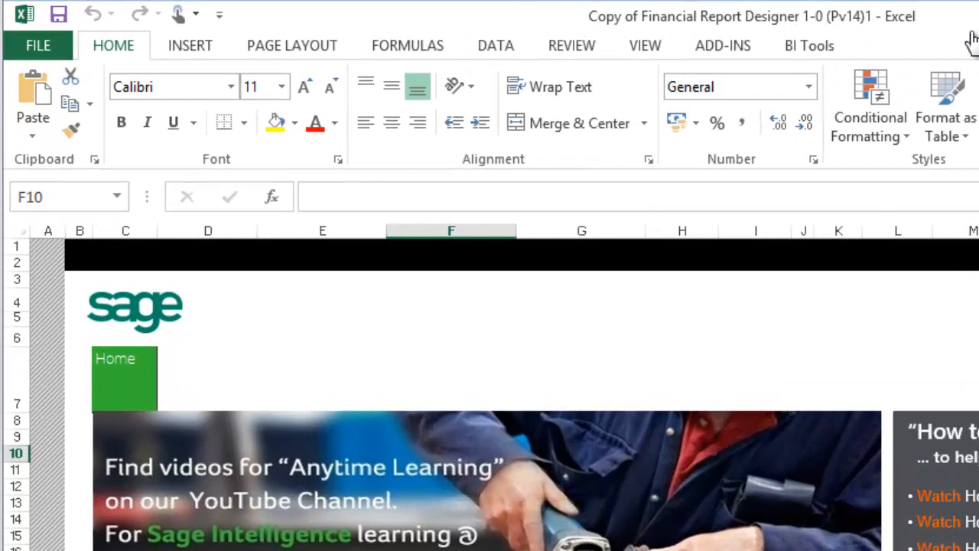
Step: Open the IS - Actual vs Budget layout via BI Tools Quick Edit
click(809, 45)
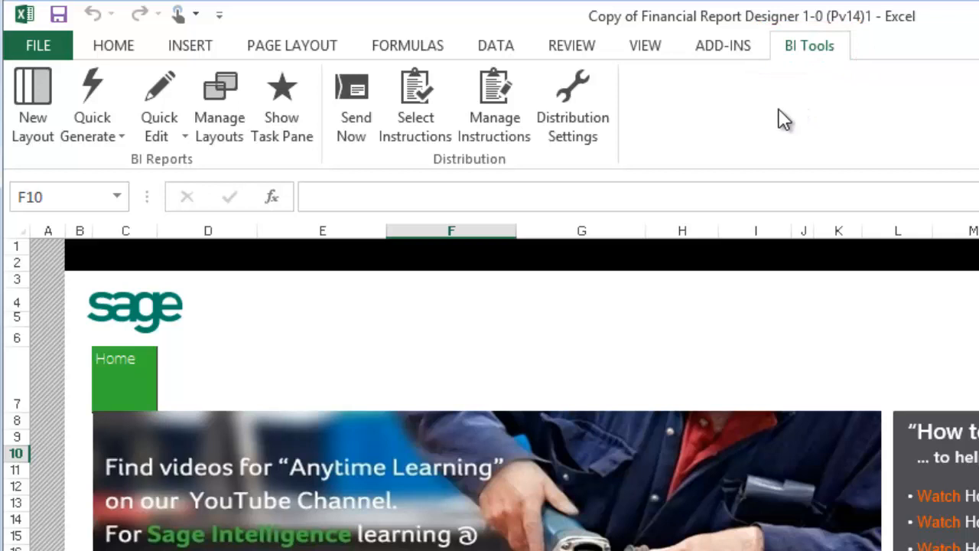
click(158, 103)
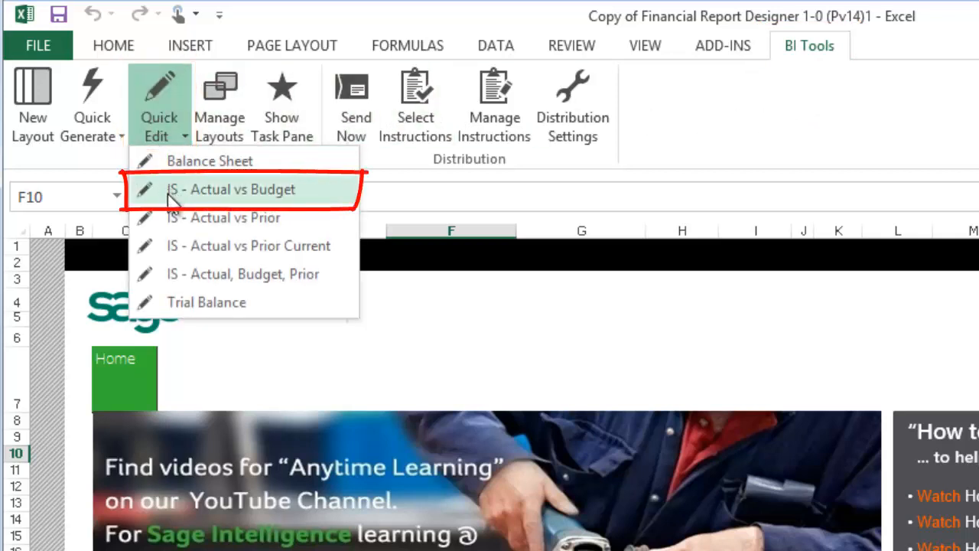
click(240, 189)
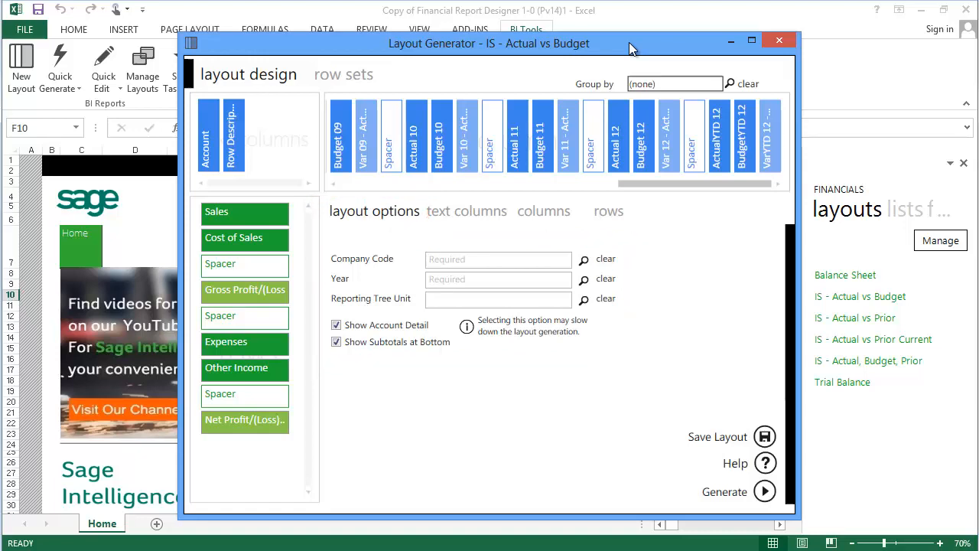
Step: Set the layout's Company Code to Software Sales and Year to 2014
click(584, 259)
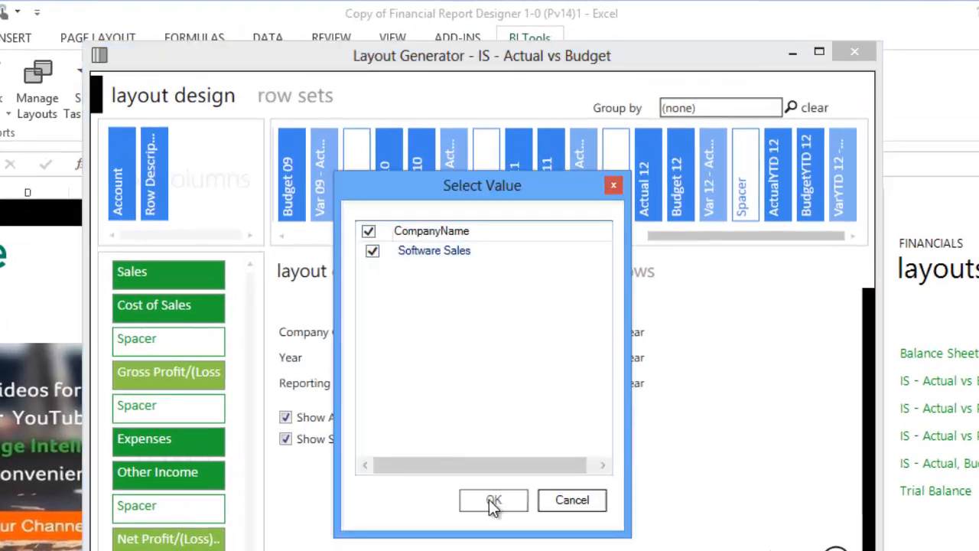
click(493, 500)
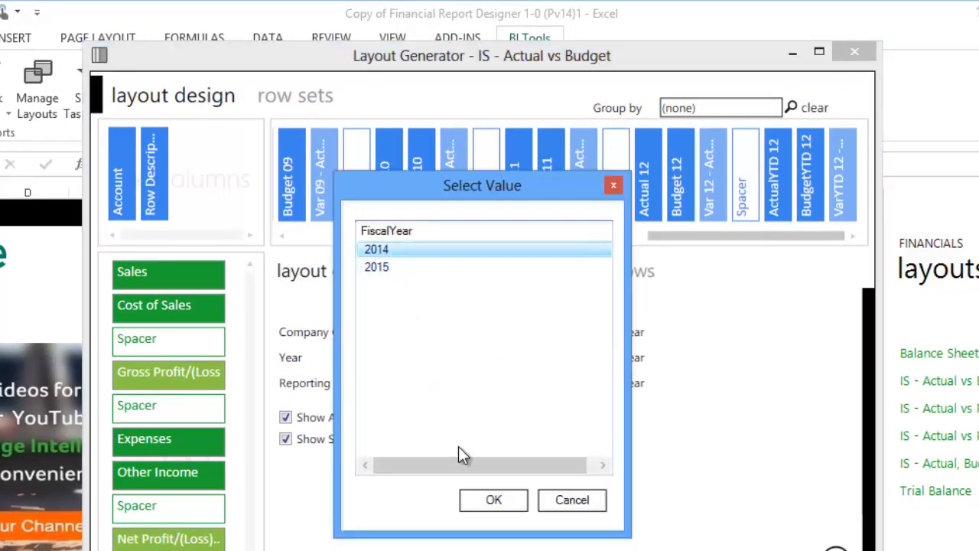
click(493, 500)
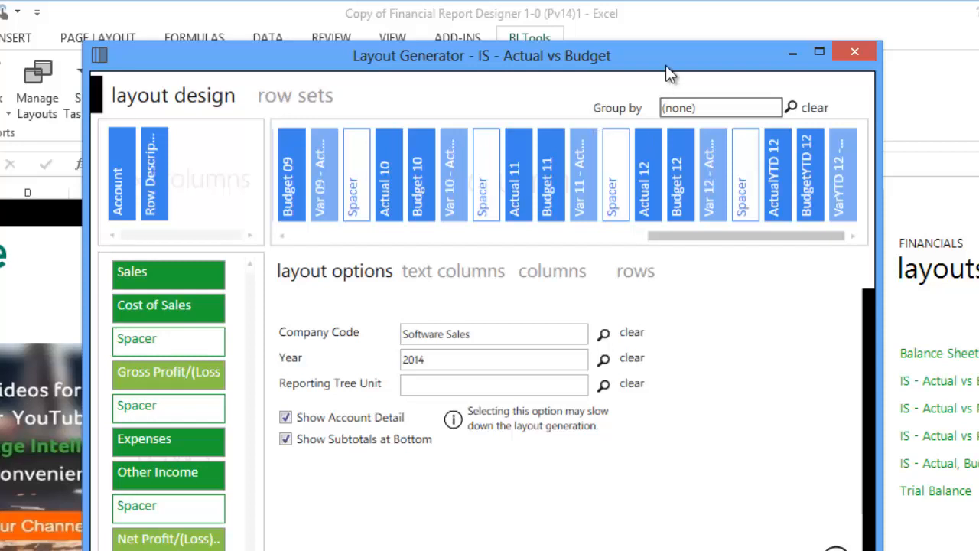
click(452, 271)
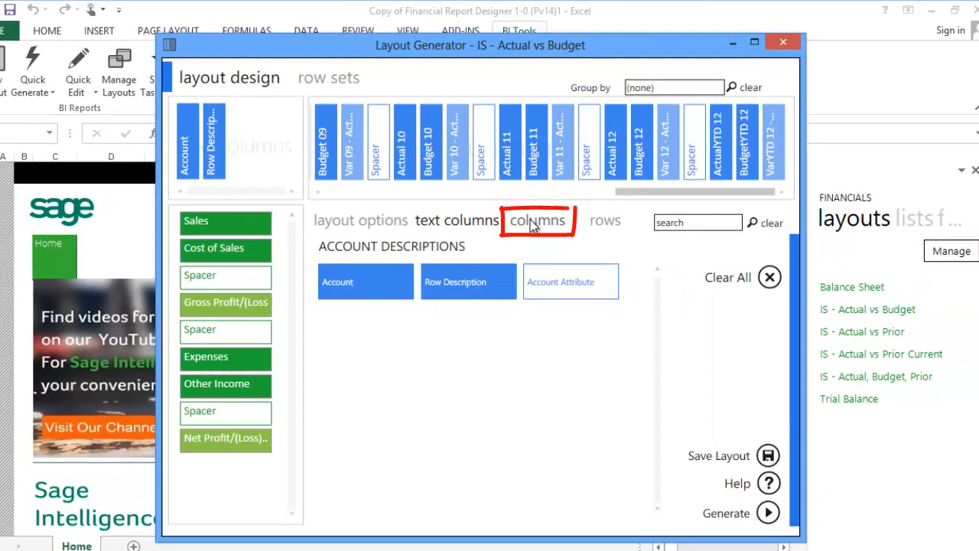
Step: Browse the FORMULAS and CALCULATIONS column options, then view the Income Statement rows
click(538, 220)
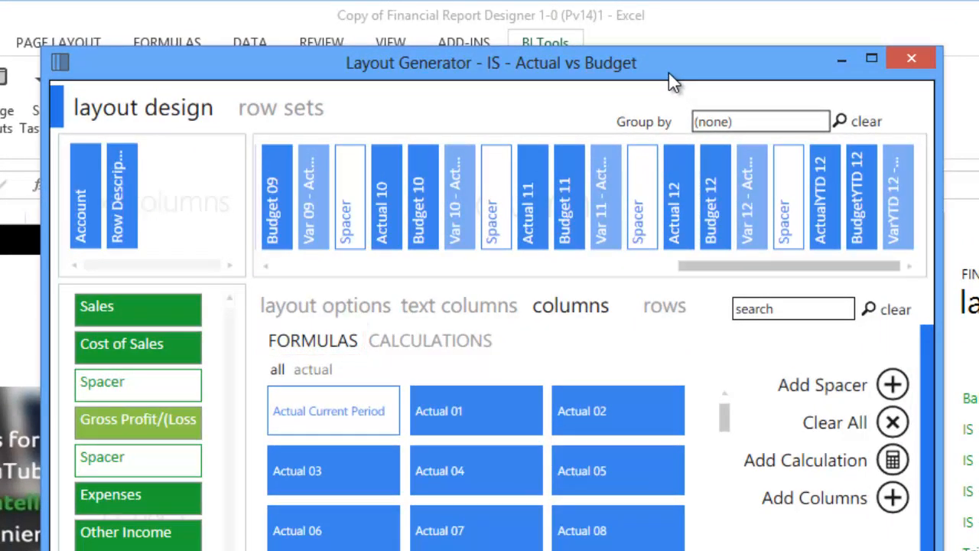
click(476, 410)
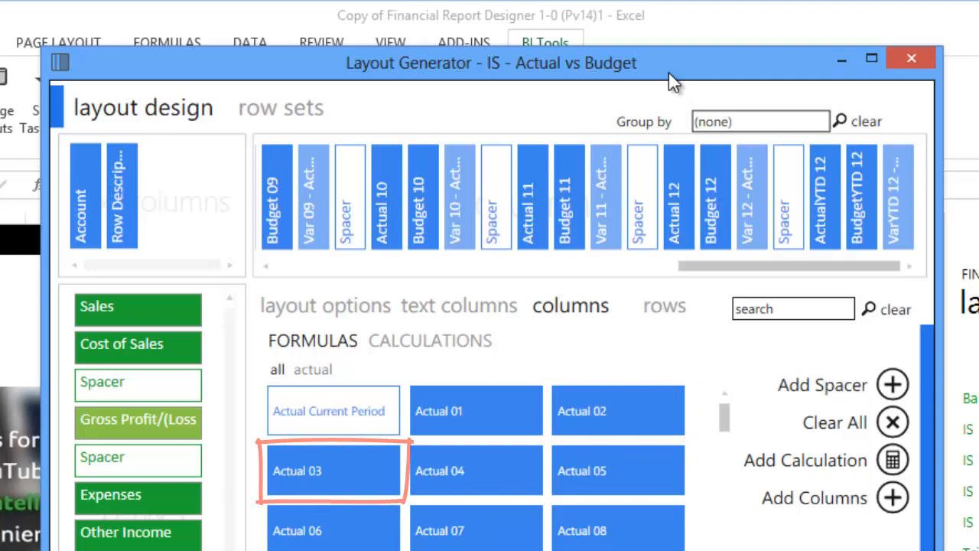
click(430, 340)
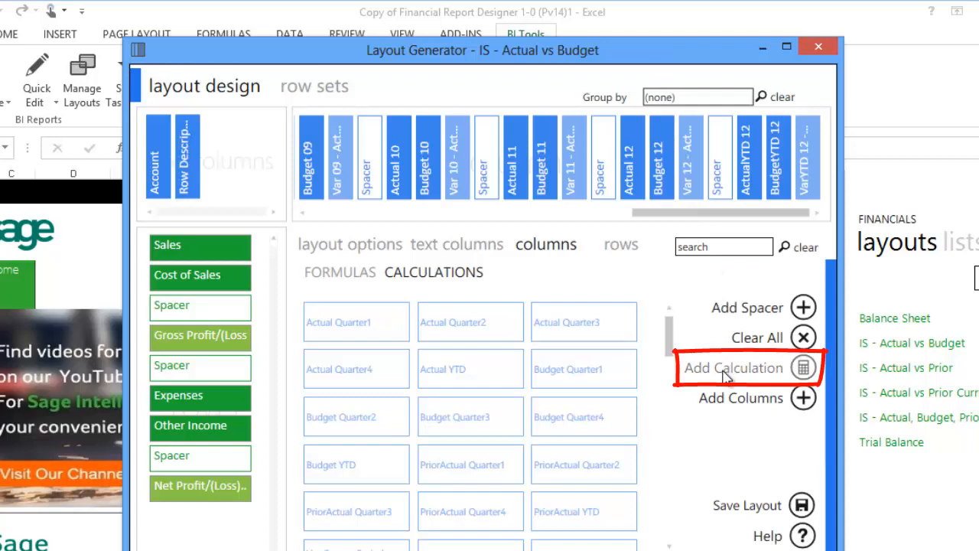
click(733, 368)
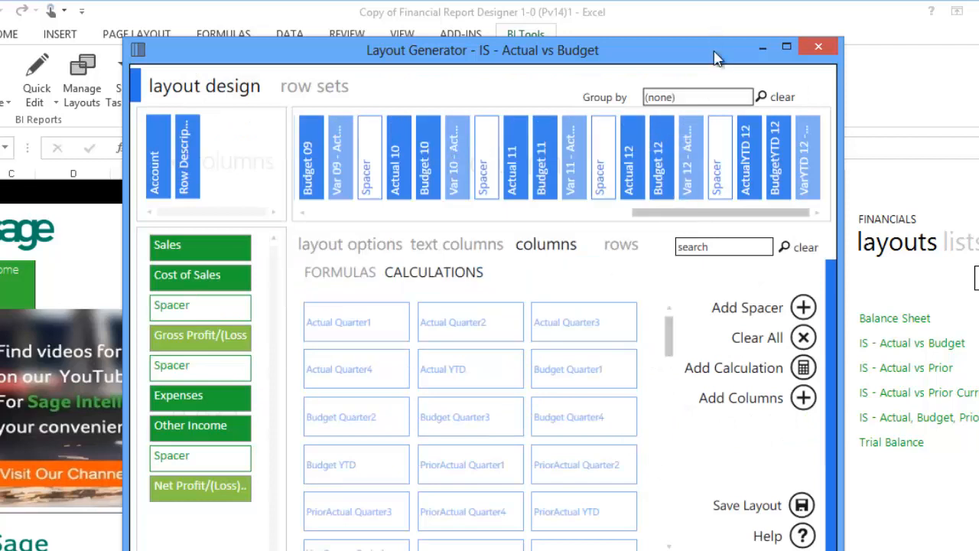
click(622, 244)
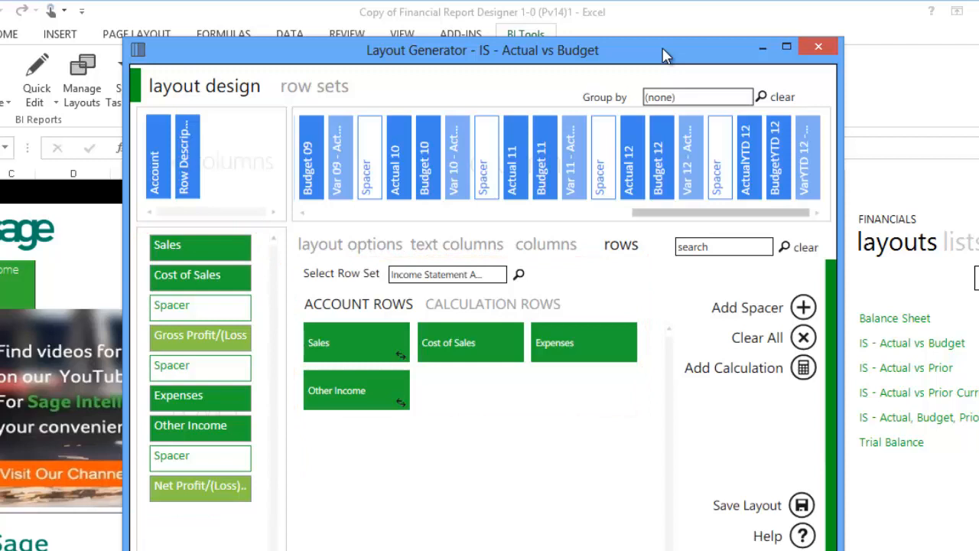
Step: Review account rows, preview the Add Calculation calculator without saving, and view calculation rows
click(313, 86)
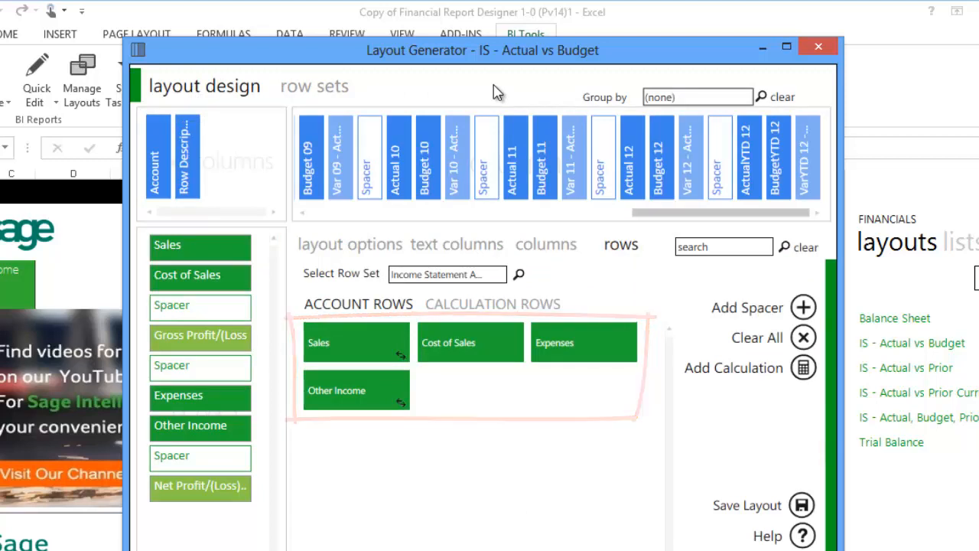
click(493, 304)
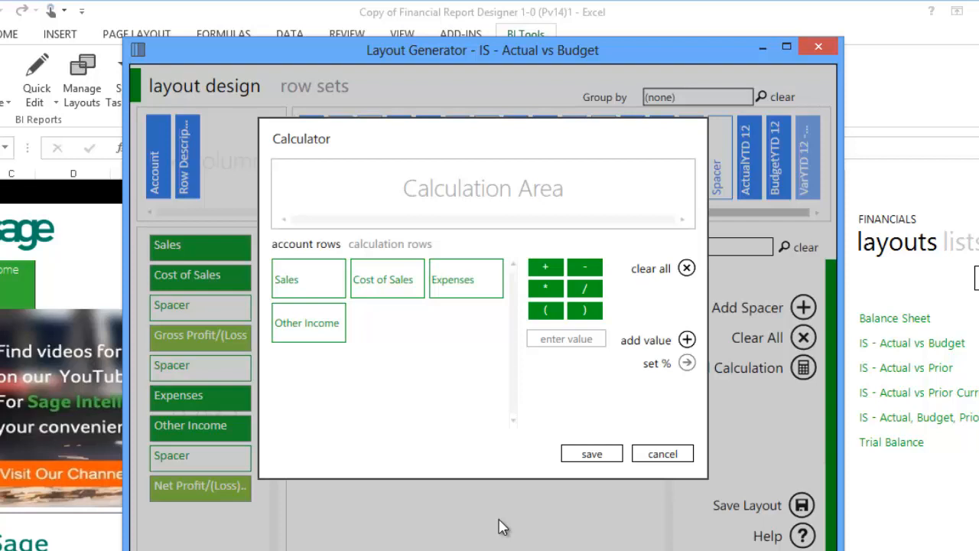
click(661, 453)
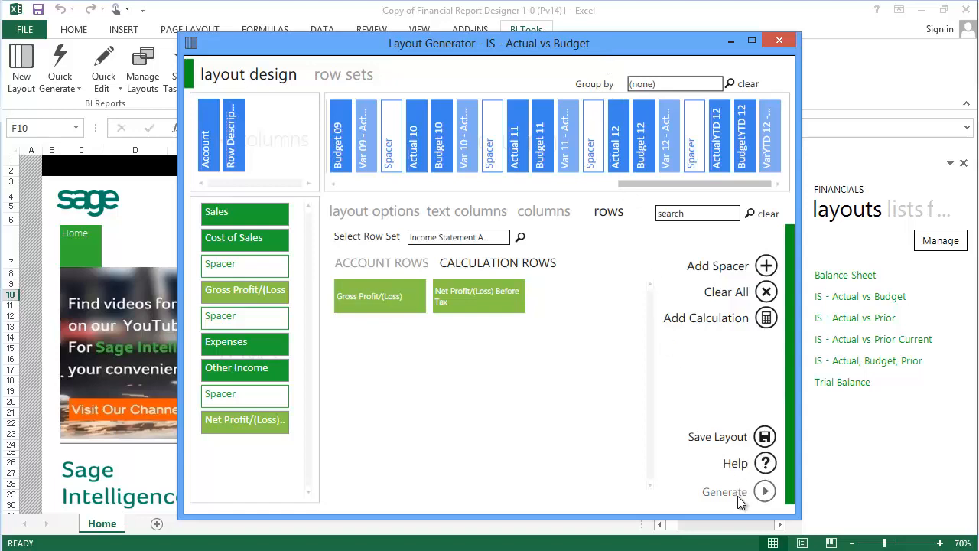
mouse_move(724, 491)
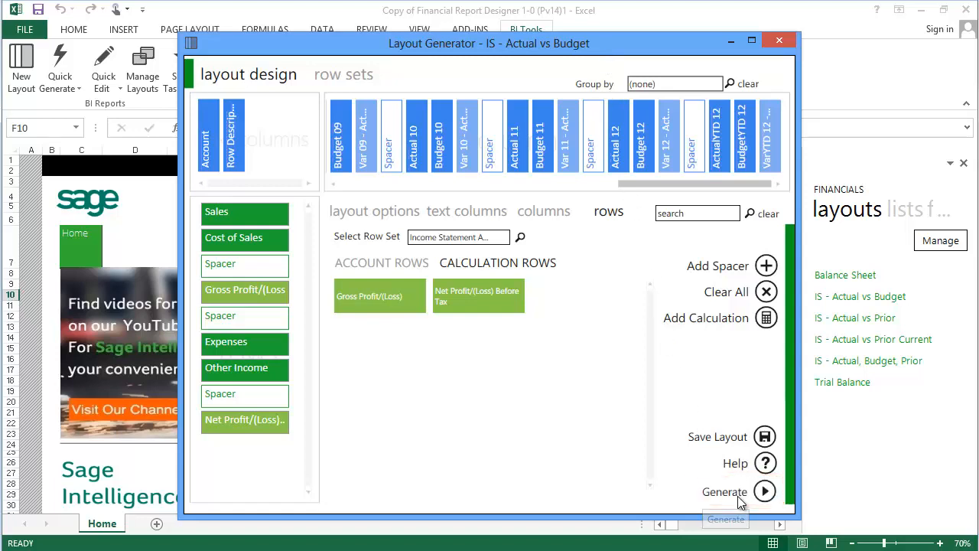
Step: Generate the IS - Actual vs Budget layout into its own sheet and dismiss the confirmation
click(764, 491)
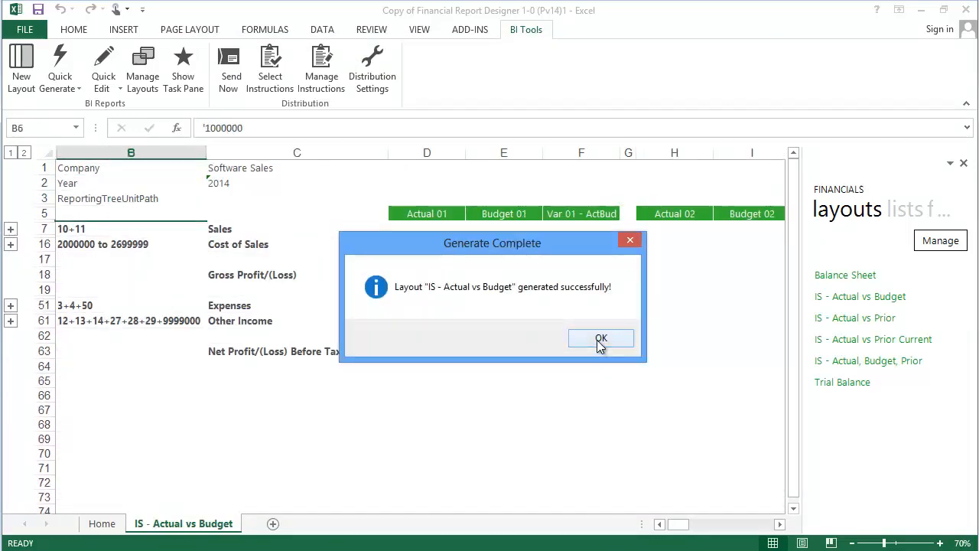
click(601, 338)
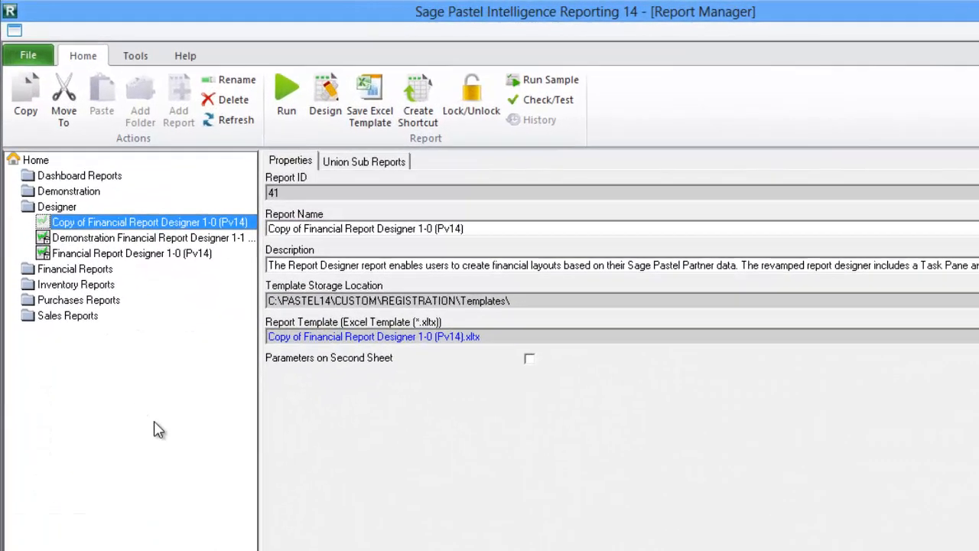
Step: Save the open workbook as template 'Copy of Financial Report Designer 1-0 (Pv14)2.xltx'
click(371, 96)
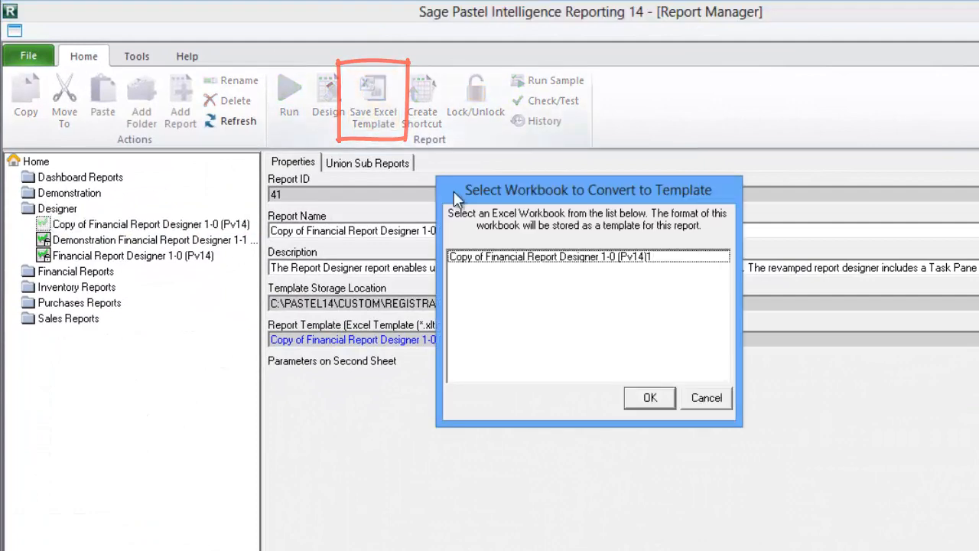
click(649, 397)
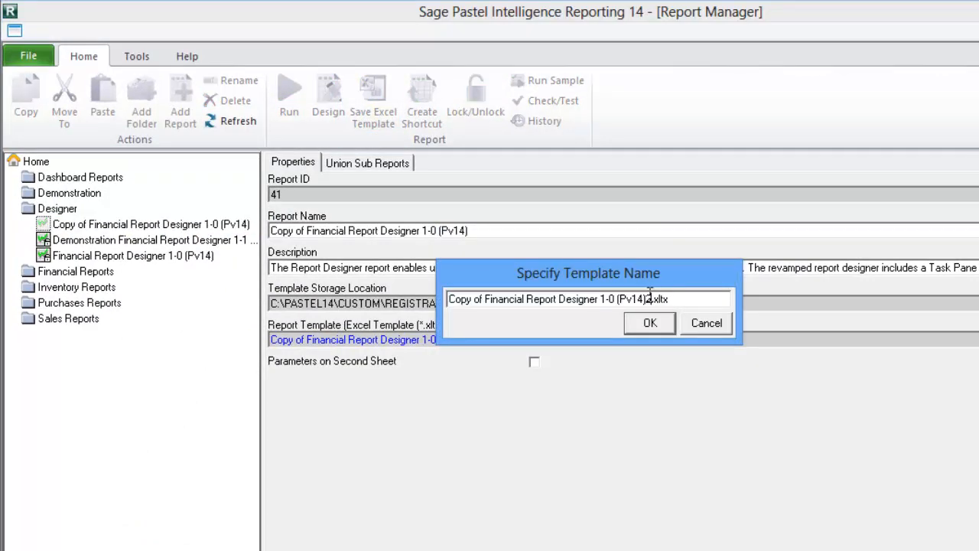
click(649, 322)
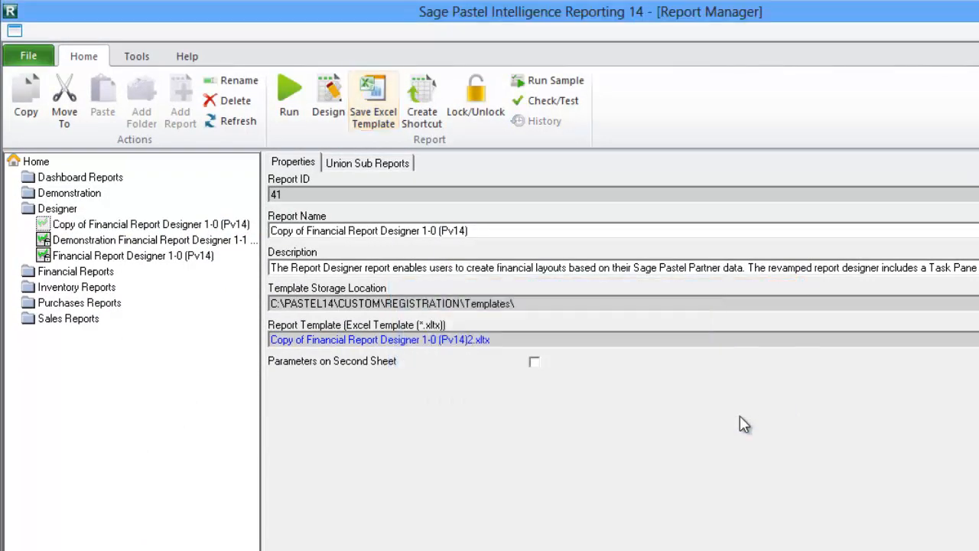